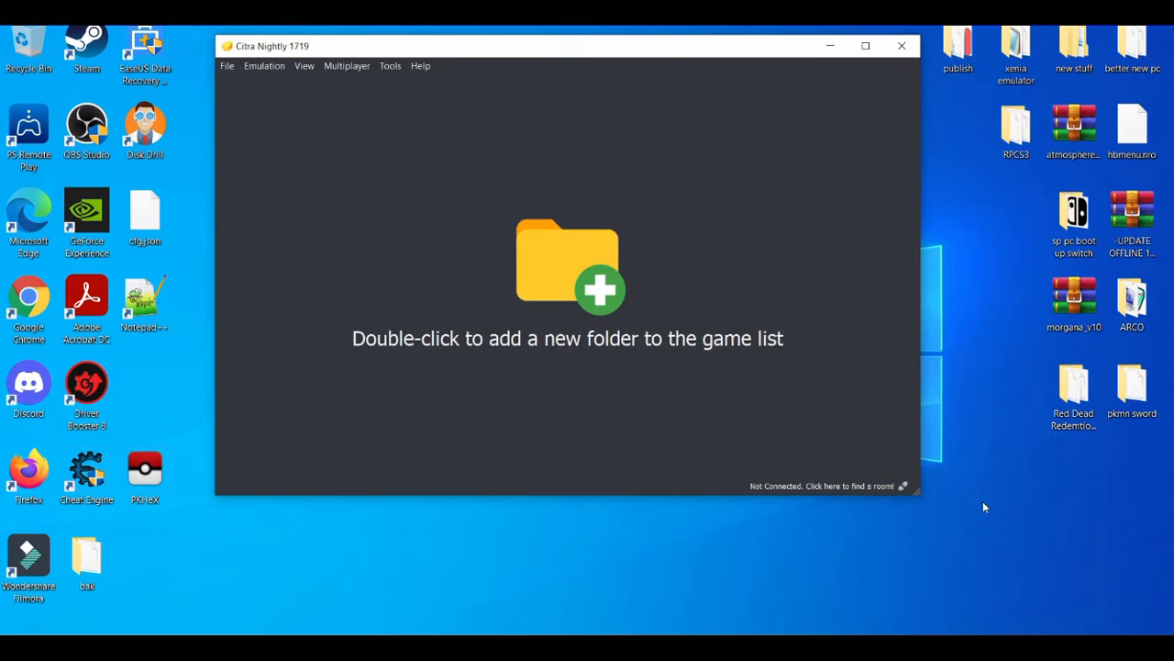
{"action": "mouse_move", "coordinate": [699, 282]}
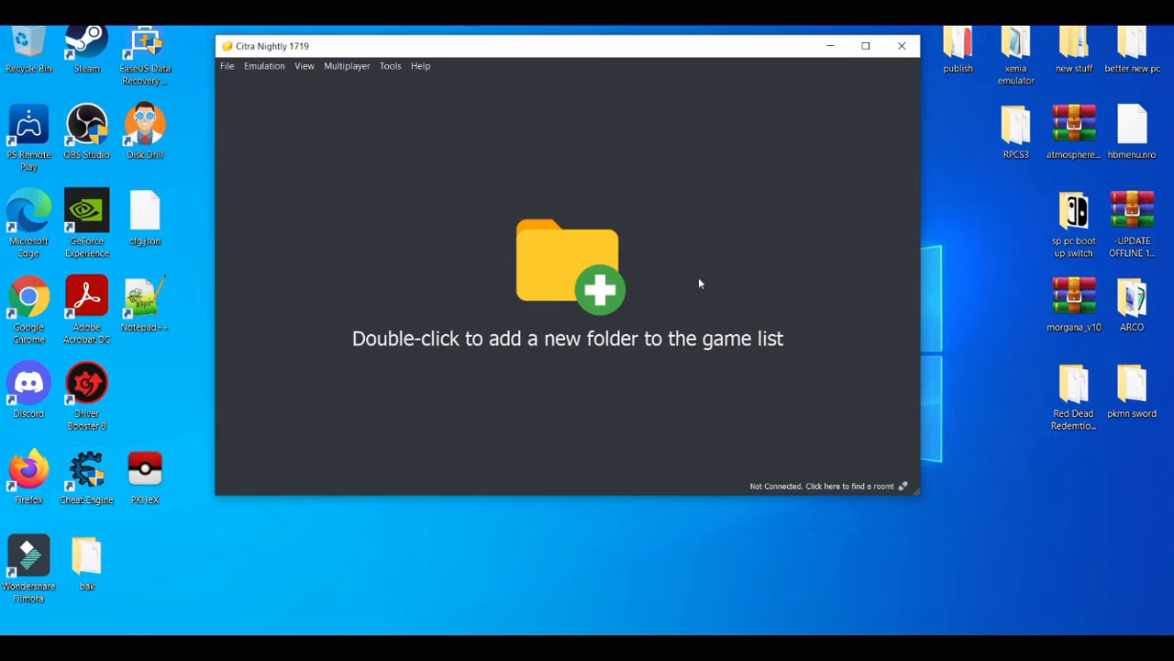
- Bring up Citra's configuration and review the Graphics and Enhancements options
{"action": "left_click", "coordinate": [264, 66]}
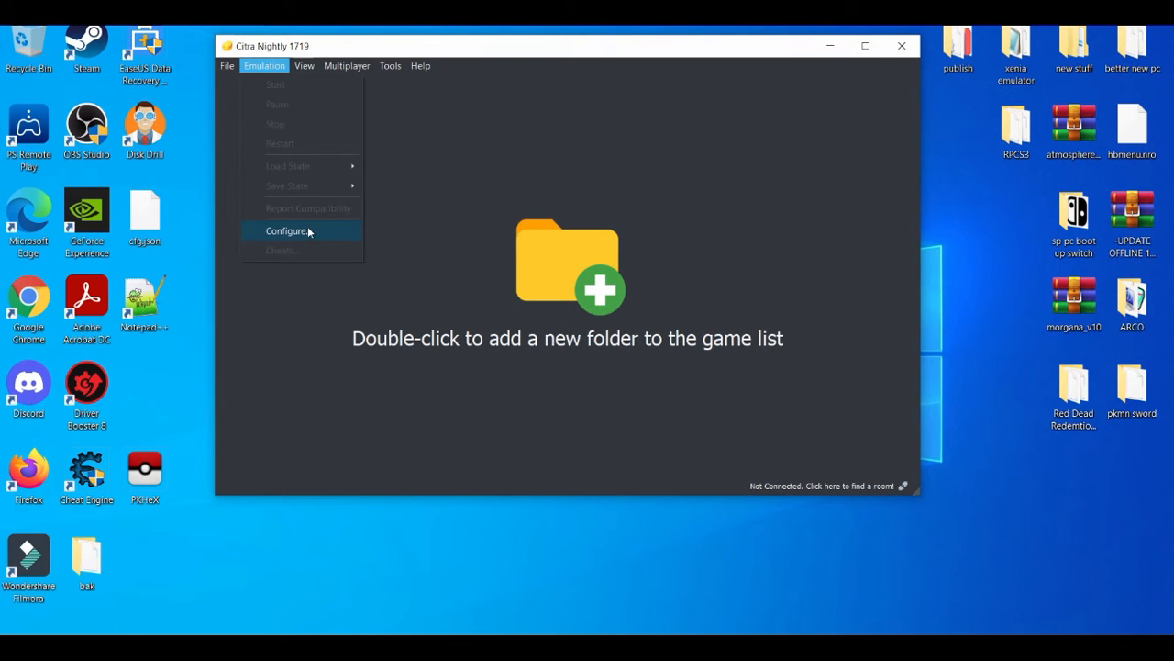
{"action": "left_click", "coordinate": [288, 231]}
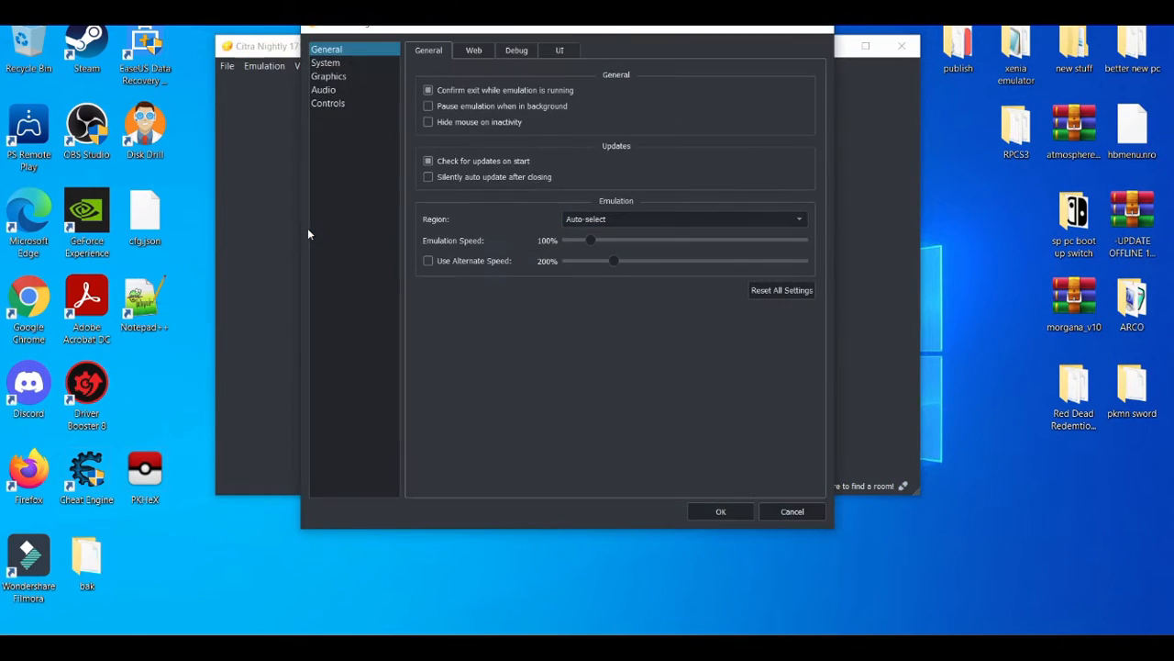
{"action": "left_click", "coordinate": [329, 77]}
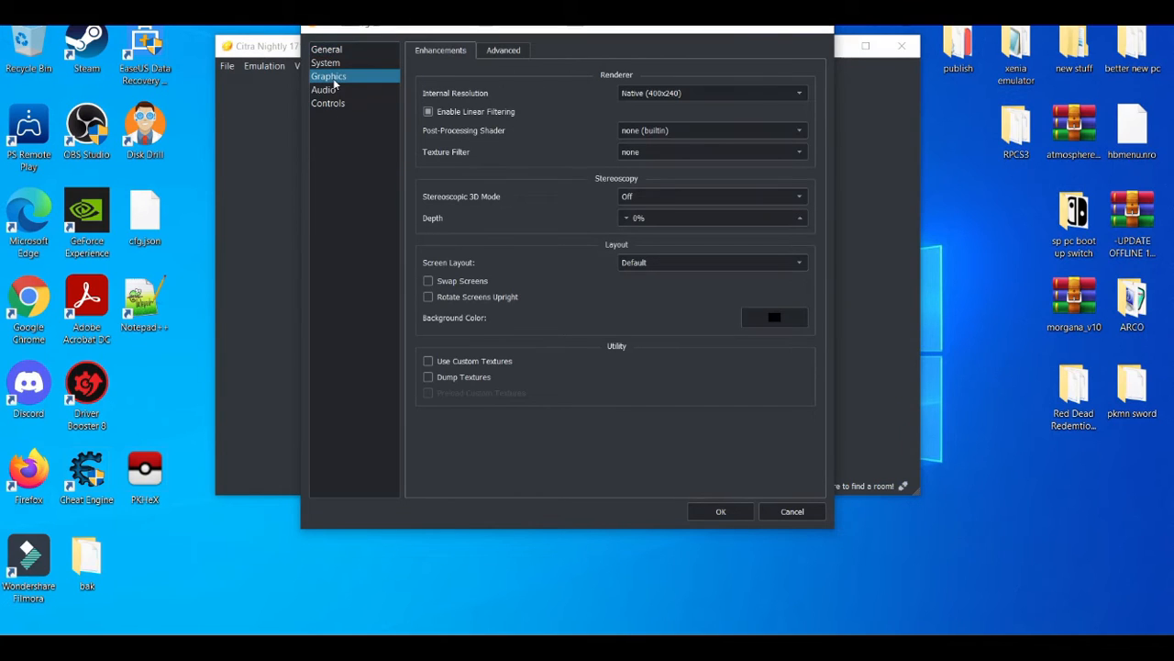
{"action": "mouse_move", "coordinate": [555, 171]}
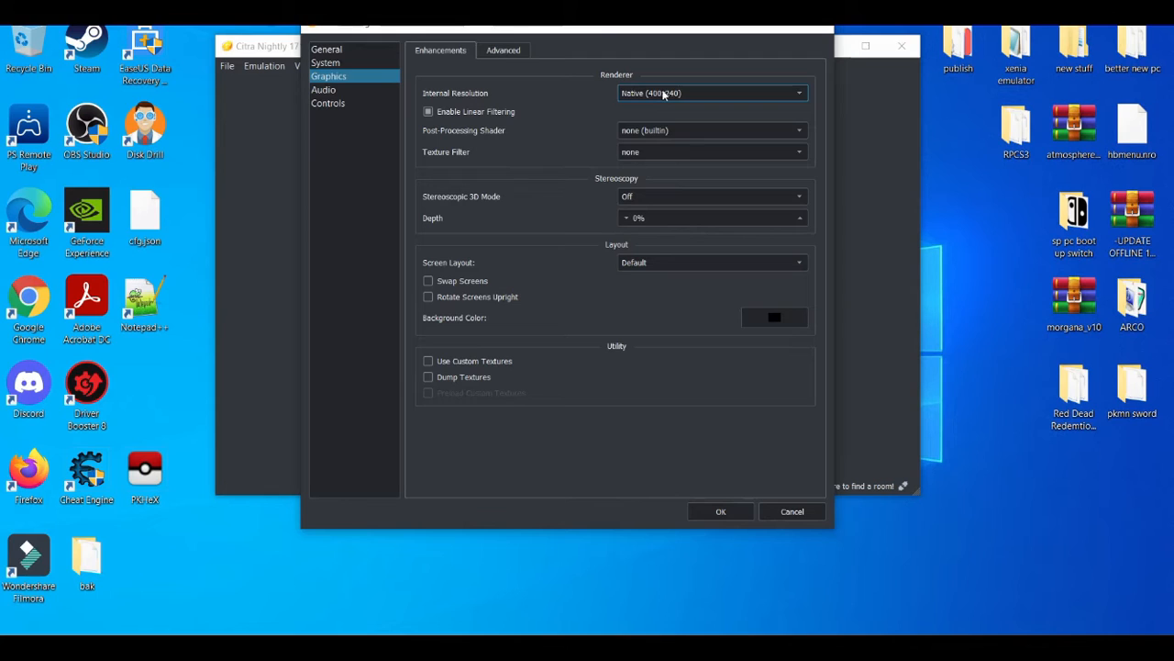
{"action": "left_click", "coordinate": [712, 91]}
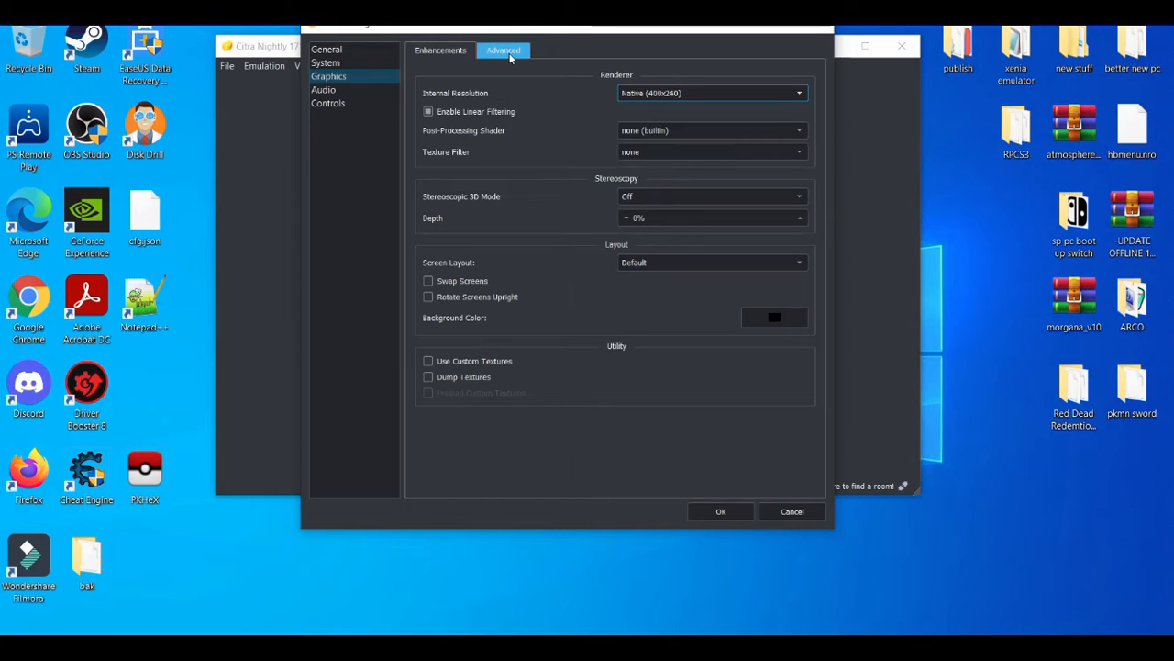
- On the Advanced renderer settings, make sure Use Disk Shader Cache is enabled
{"action": "left_click", "coordinate": [503, 49]}
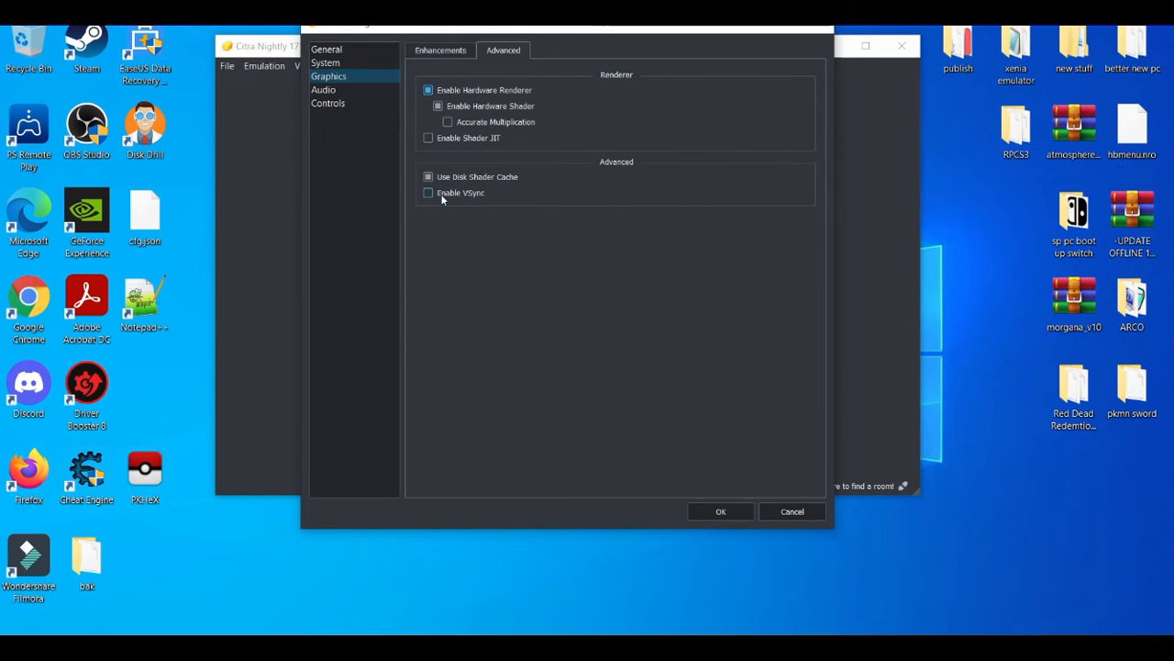
{"action": "mouse_move", "coordinate": [428, 192]}
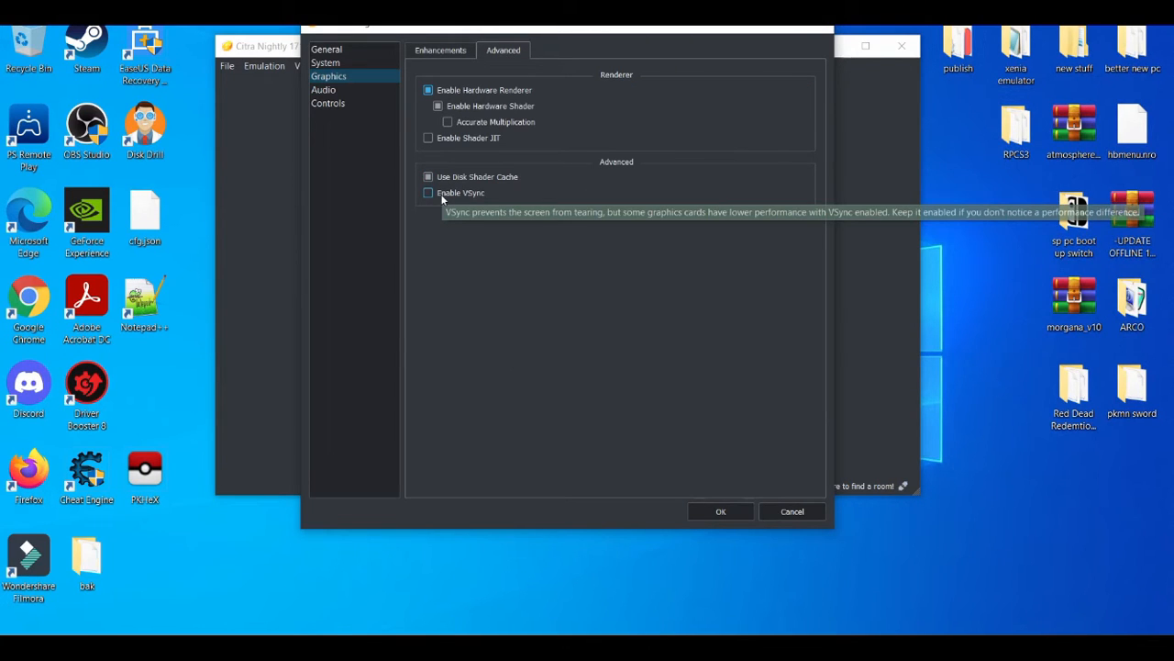
{"action": "left_click", "coordinate": [427, 176]}
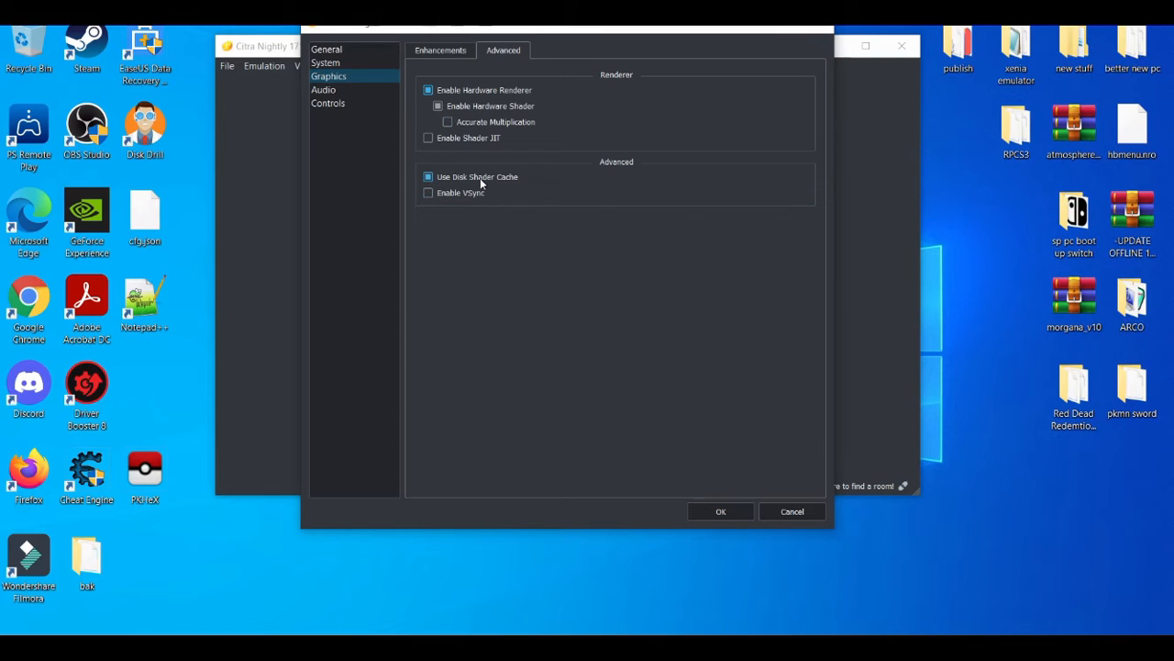
- Review the Audio settings and confirm the configuration with OK
{"action": "left_click", "coordinate": [323, 88]}
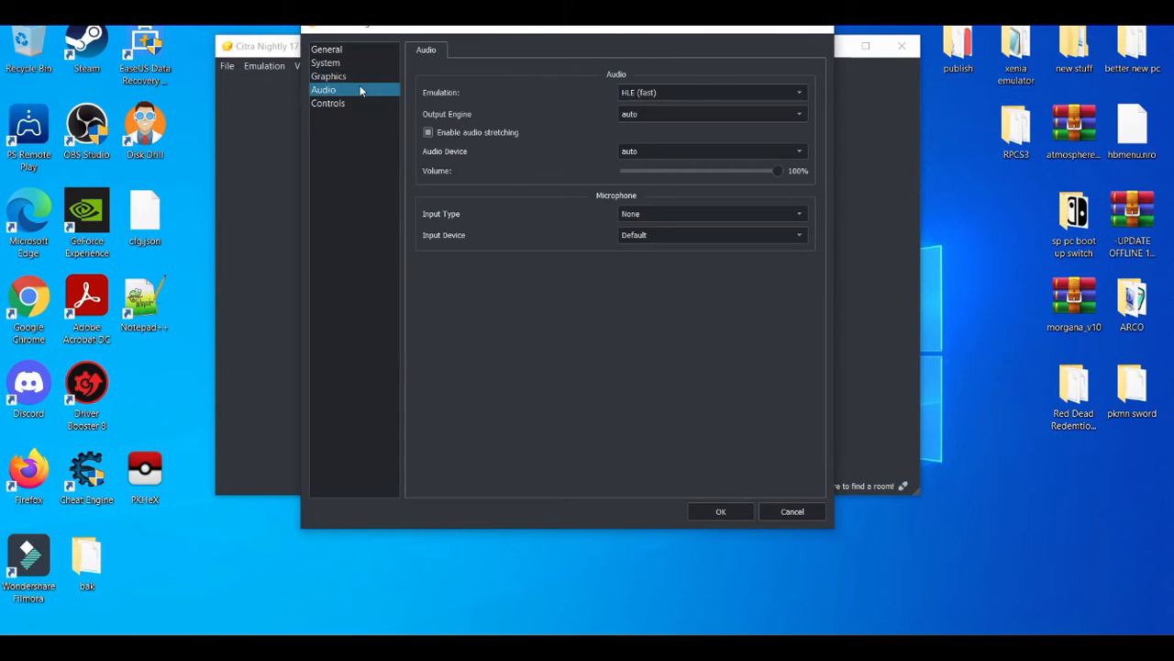
{"action": "mouse_move", "coordinate": [620, 108]}
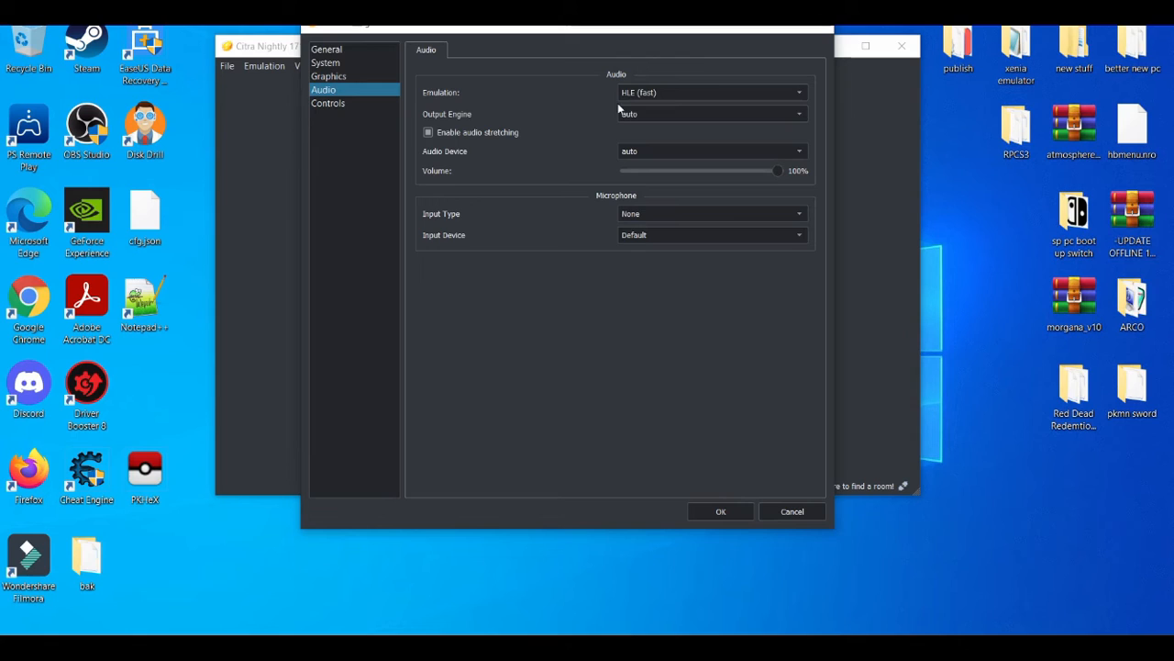
{"action": "mouse_move", "coordinate": [587, 105]}
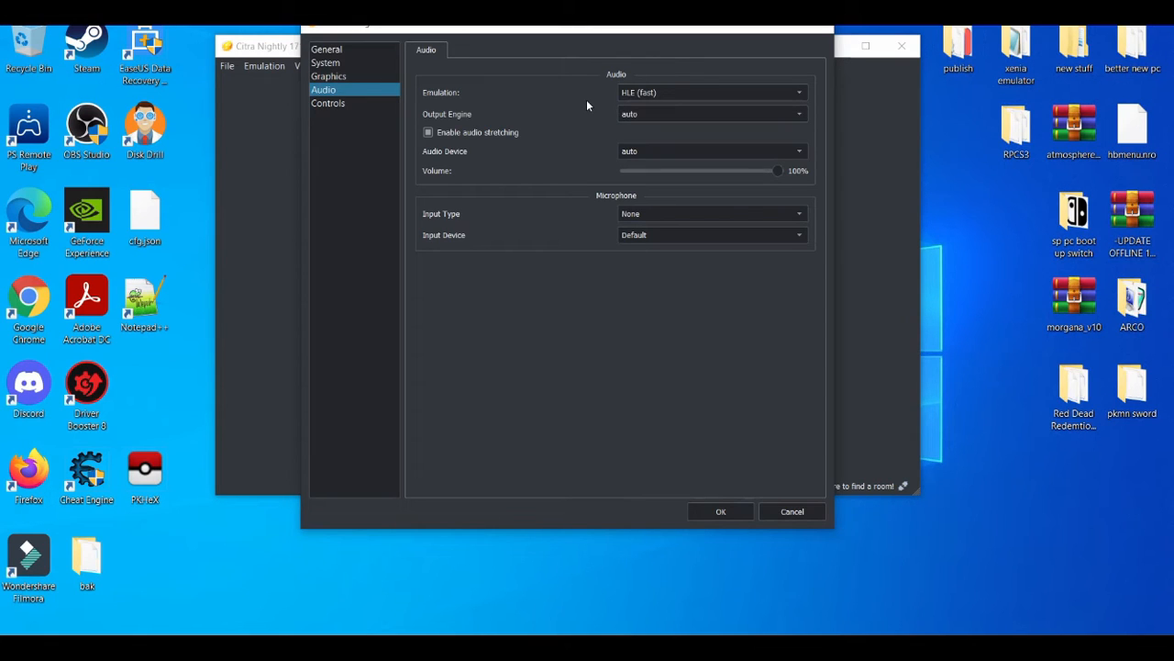
{"action": "mouse_move", "coordinate": [552, 148]}
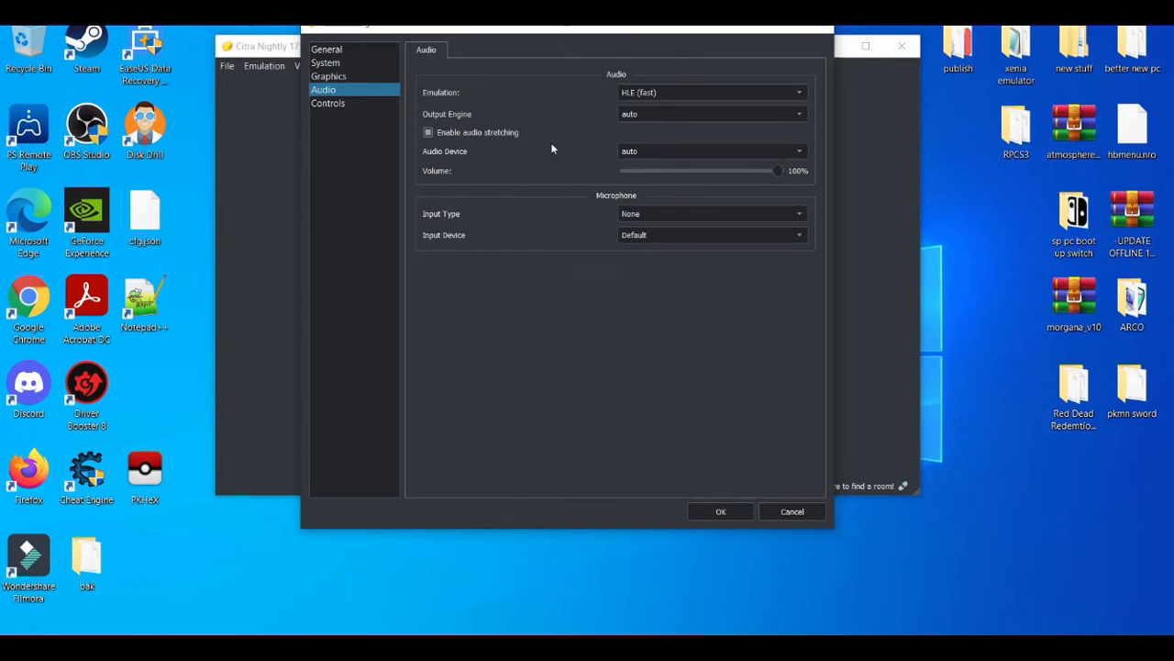
{"action": "mouse_move", "coordinate": [732, 430]}
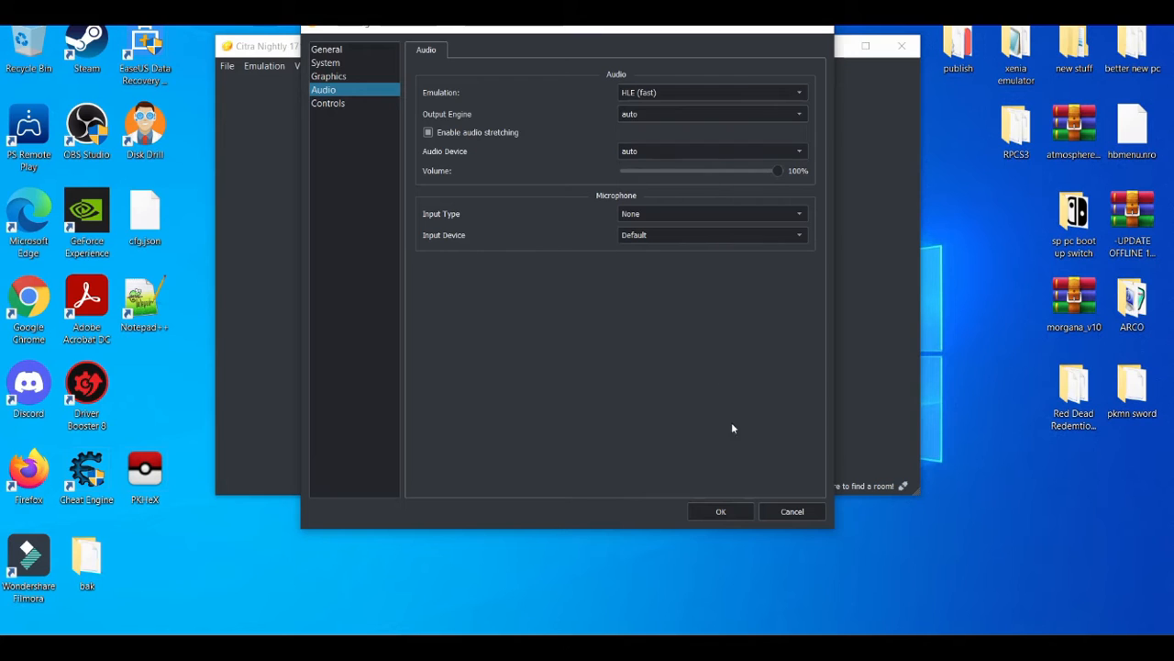
{"action": "left_click", "coordinate": [720, 510]}
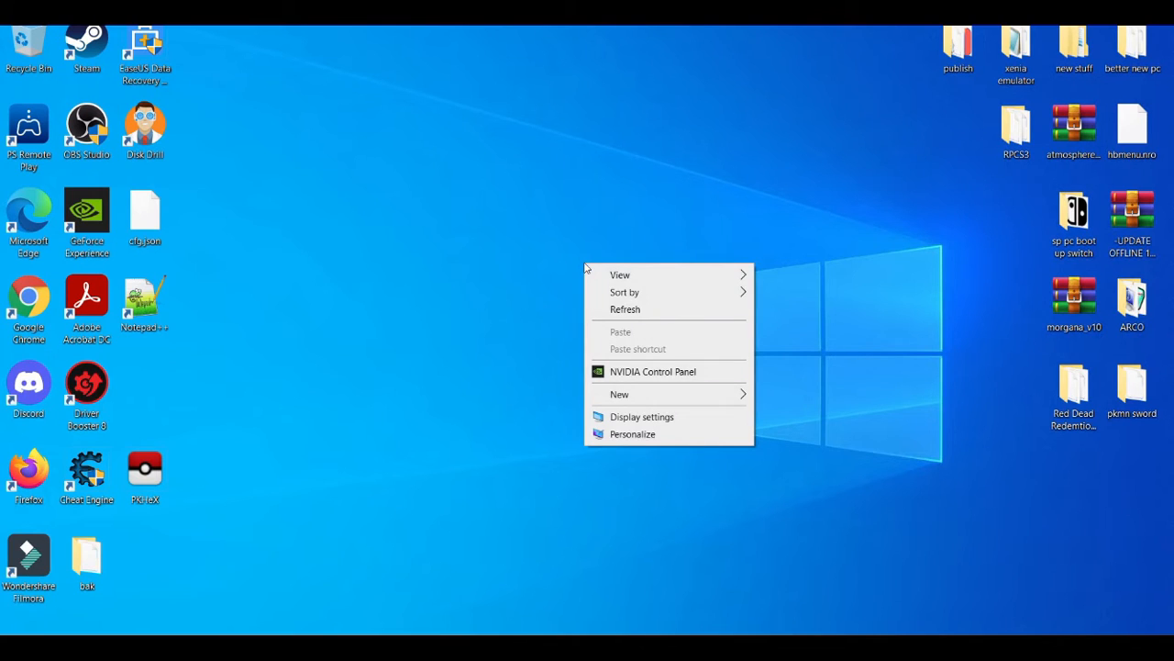
- Launch NVIDIA Control Panel from the desktop and set the PhysX processor to GeForce GTX 1050
{"action": "left_click", "coordinate": [676, 378]}
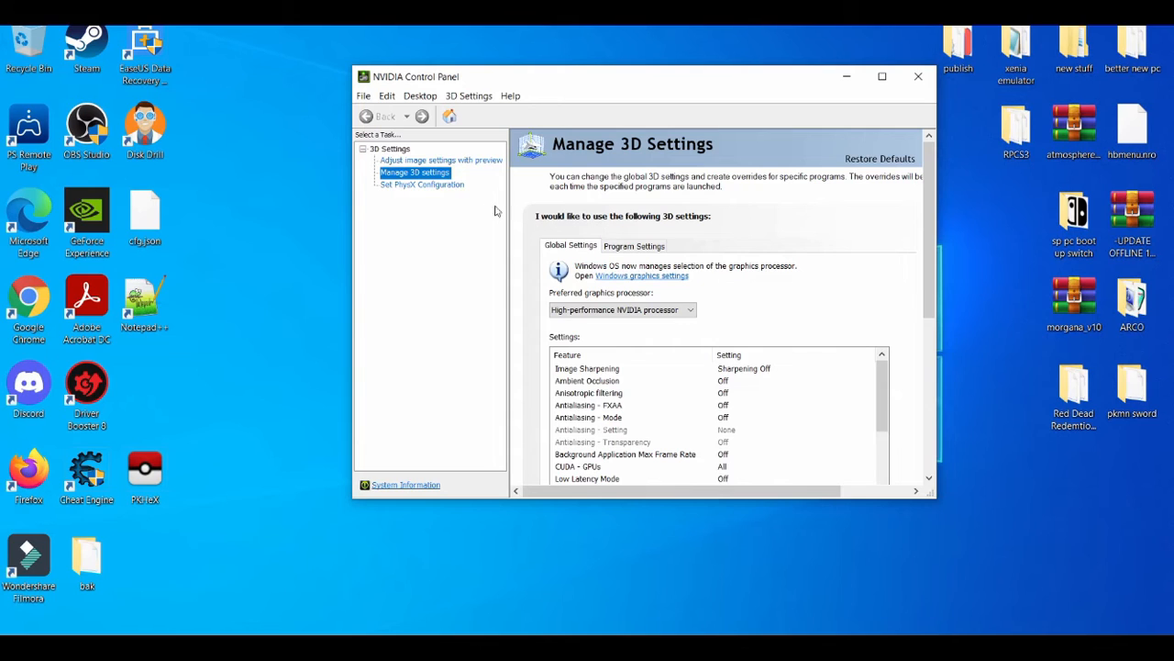
{"action": "left_click", "coordinate": [422, 183]}
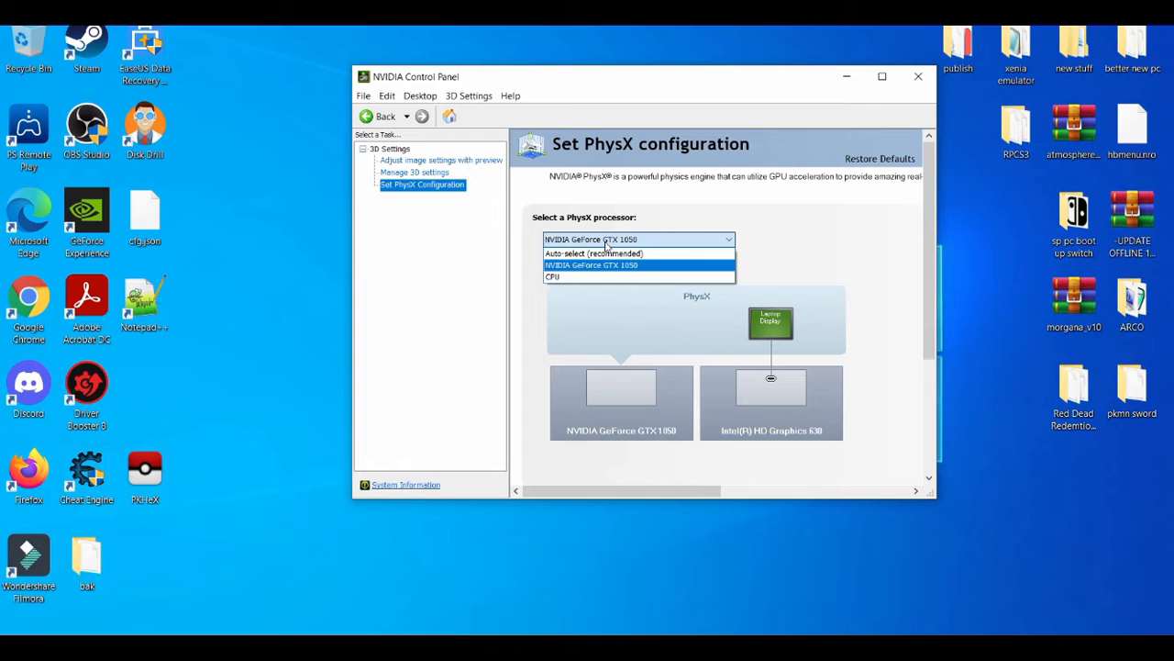
{"action": "mouse_move", "coordinate": [476, 193]}
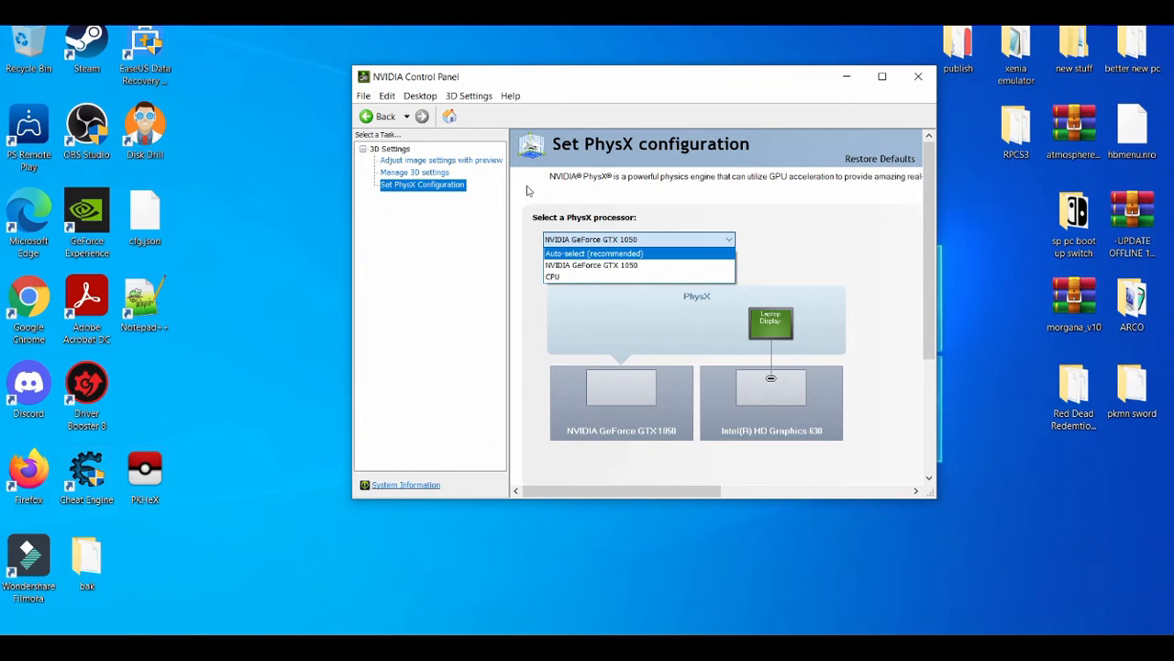
{"action": "mouse_move", "coordinate": [468, 169]}
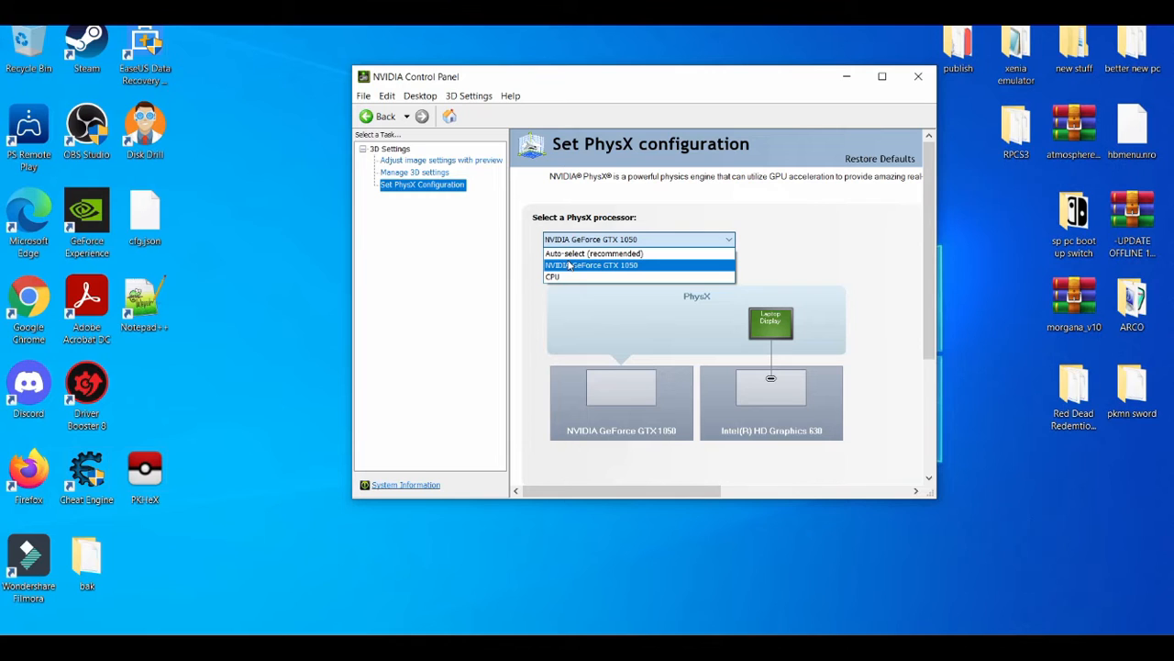
{"action": "left_click", "coordinate": [591, 264]}
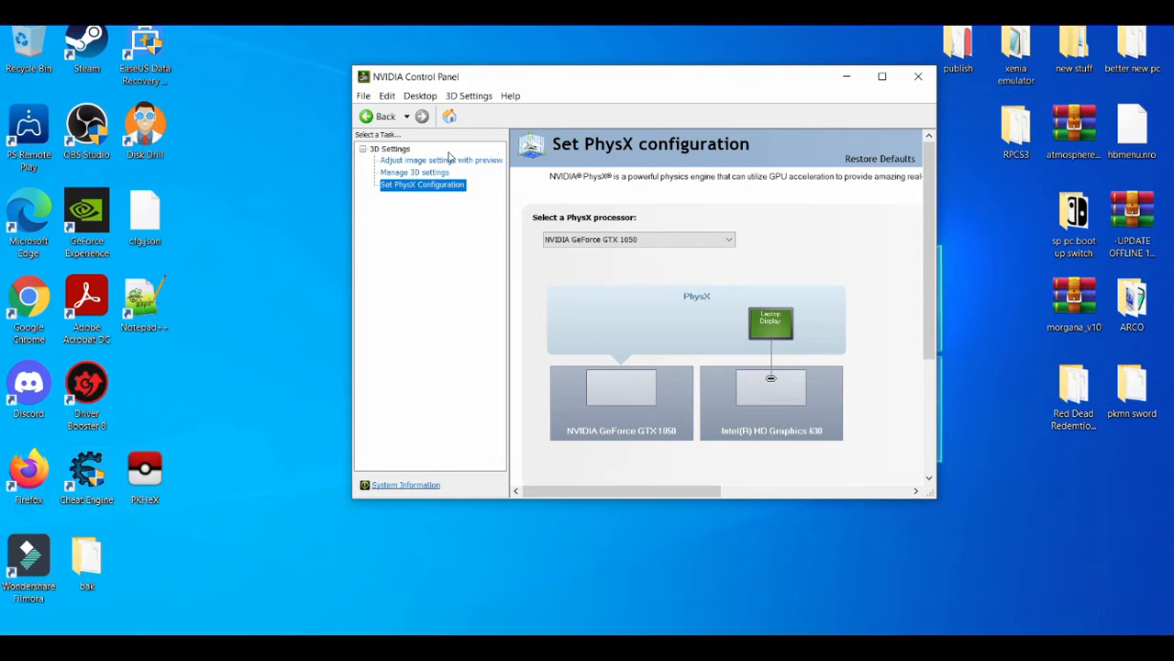
- Set image settings to 'Use my preference emphasizing' Performance and apply the change
{"action": "left_click", "coordinate": [440, 160]}
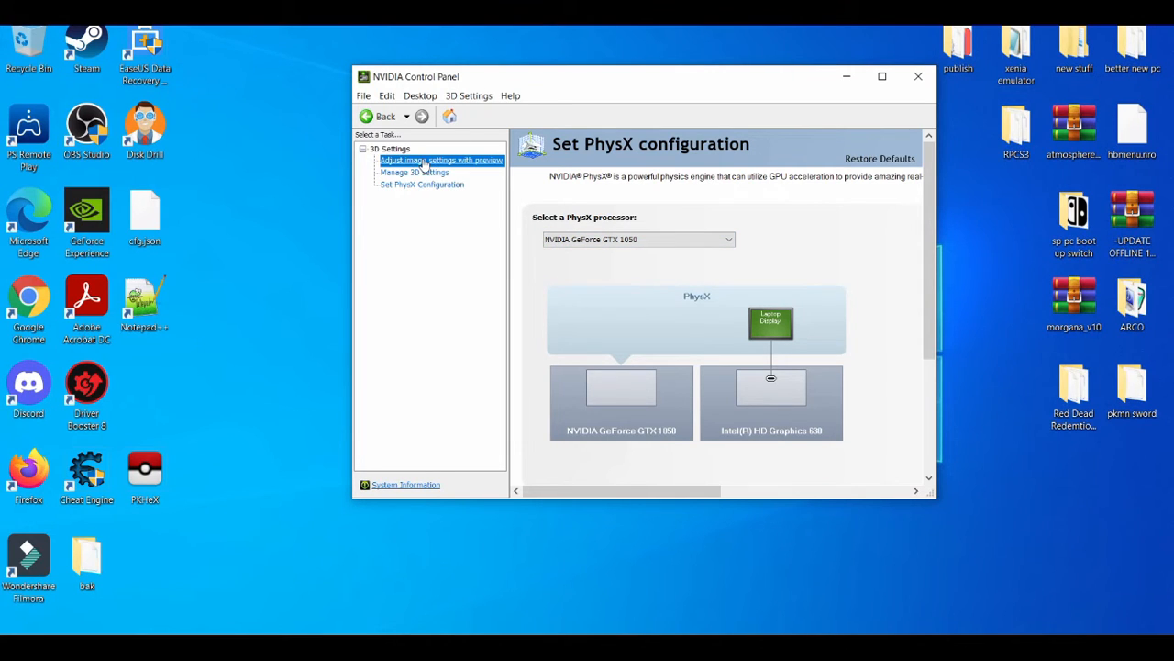
{"action": "left_click", "coordinate": [440, 160]}
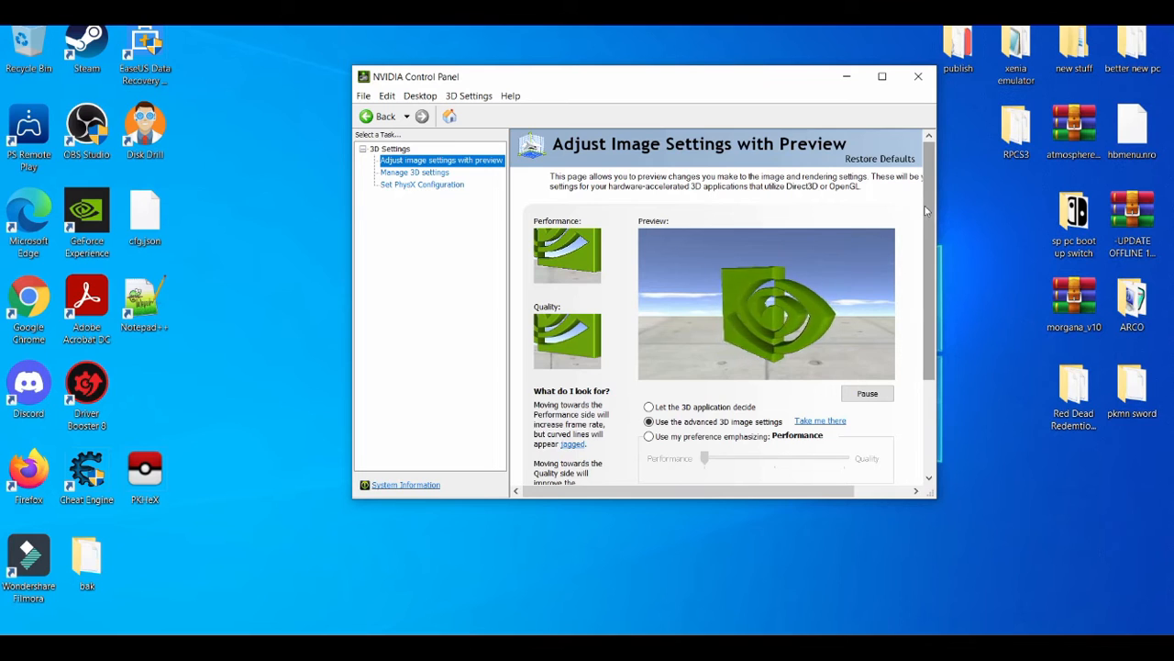
{"action": "scroll", "scroll_direction": "down", "scroll_amount": 3}
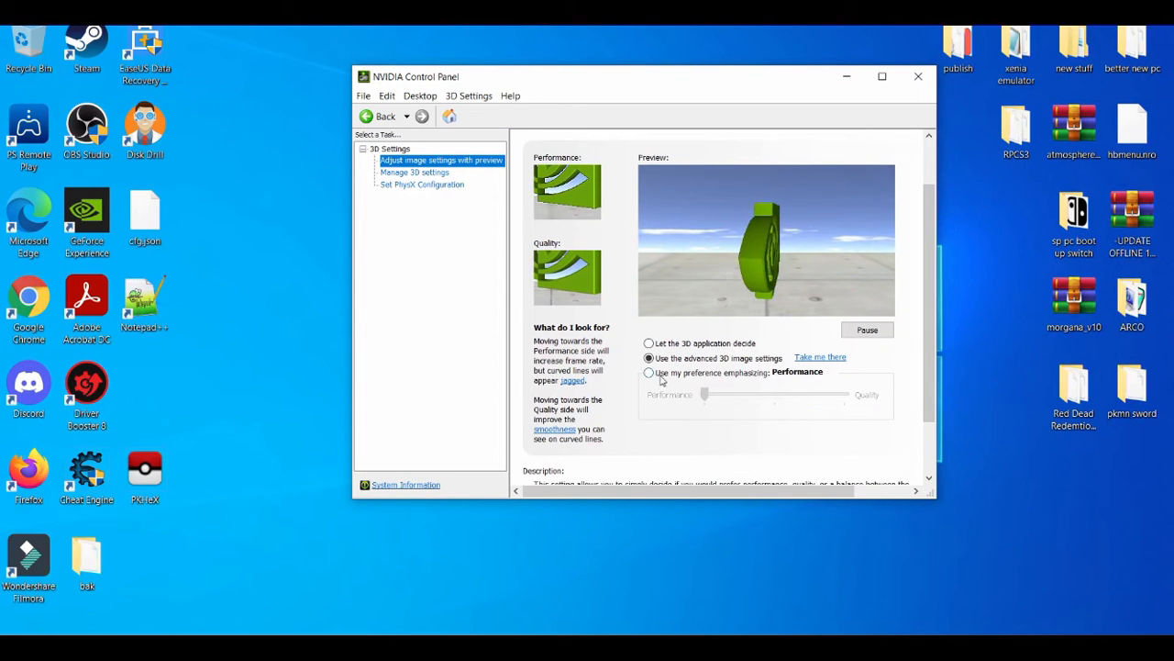
{"action": "left_click", "coordinate": [650, 372]}
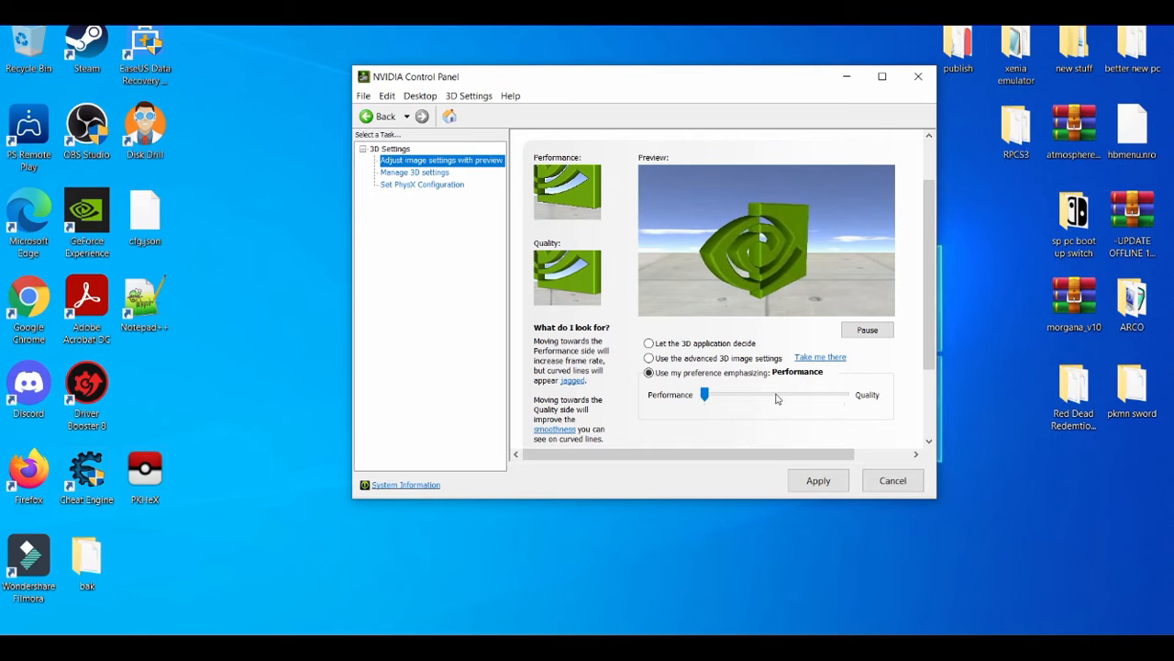
{"action": "left_click", "coordinate": [819, 481]}
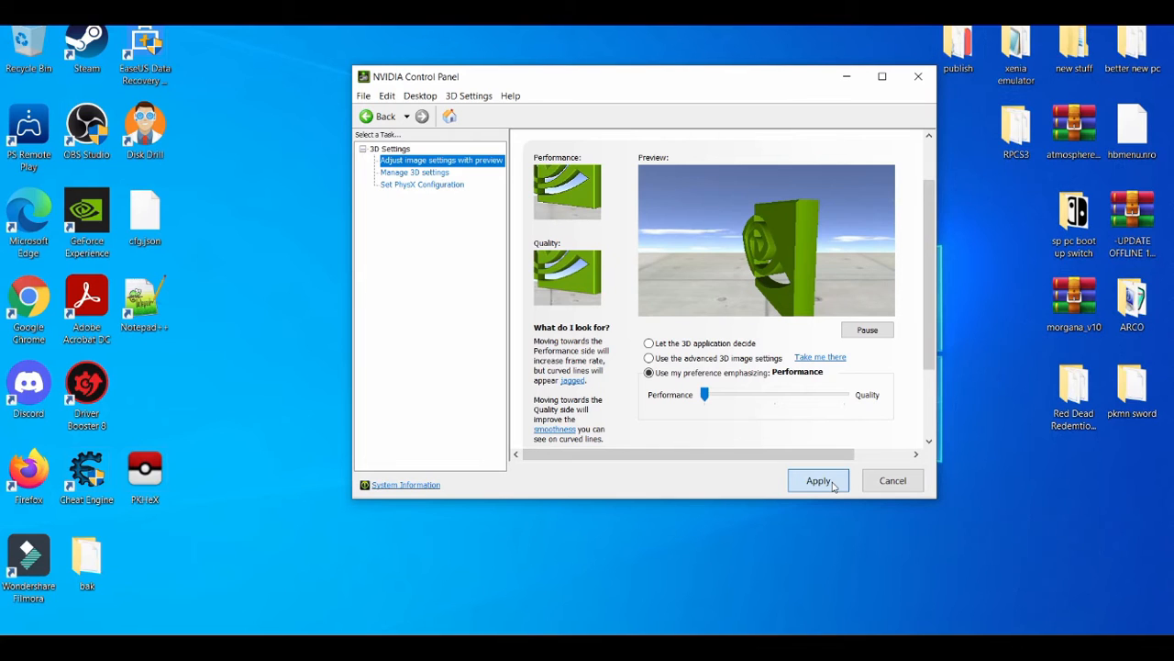
{"action": "mouse_move", "coordinate": [627, 256]}
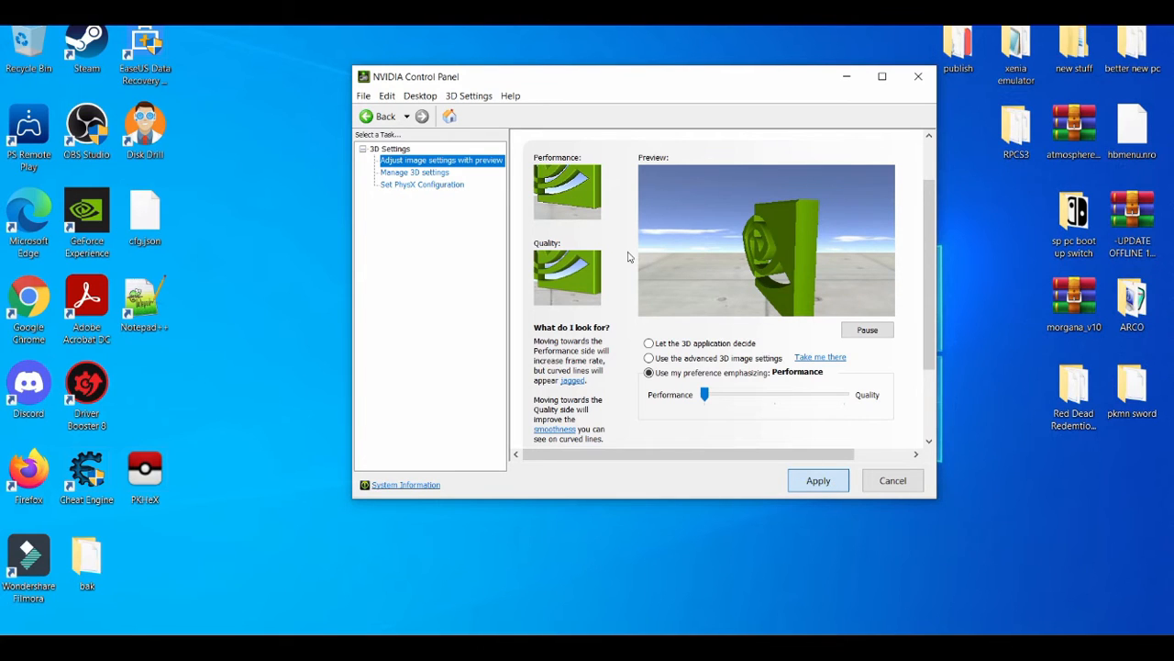
{"action": "left_click", "coordinate": [440, 159]}
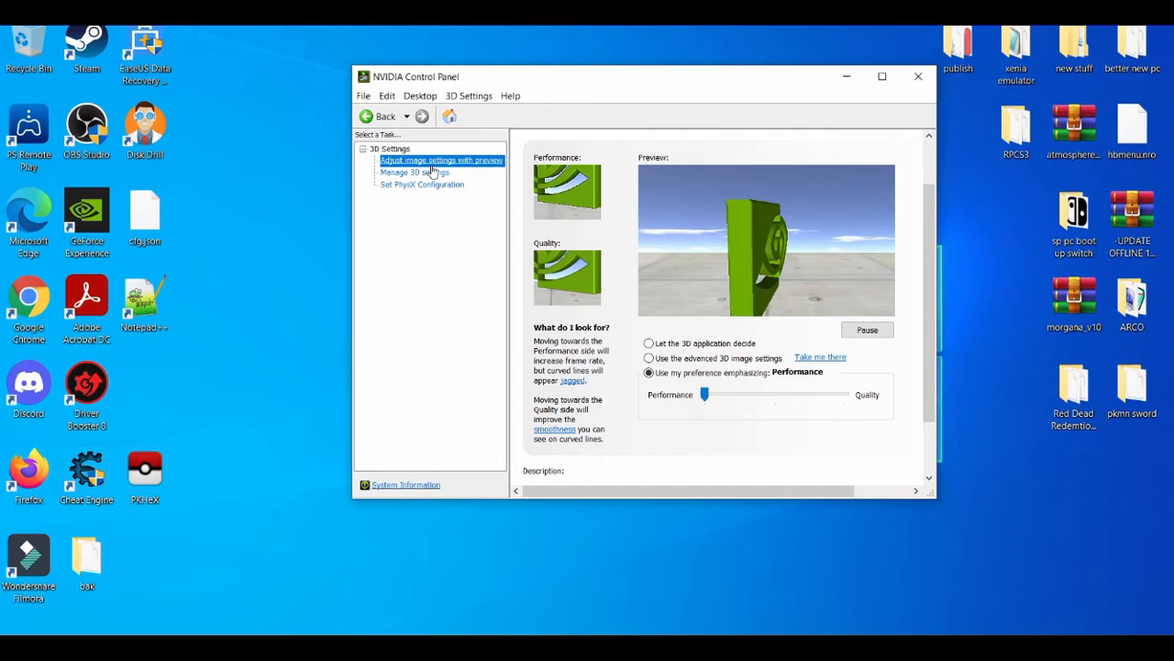
- Go to Manage 3D settings and scroll through the Global Settings feature list
{"action": "left_click", "coordinate": [415, 172]}
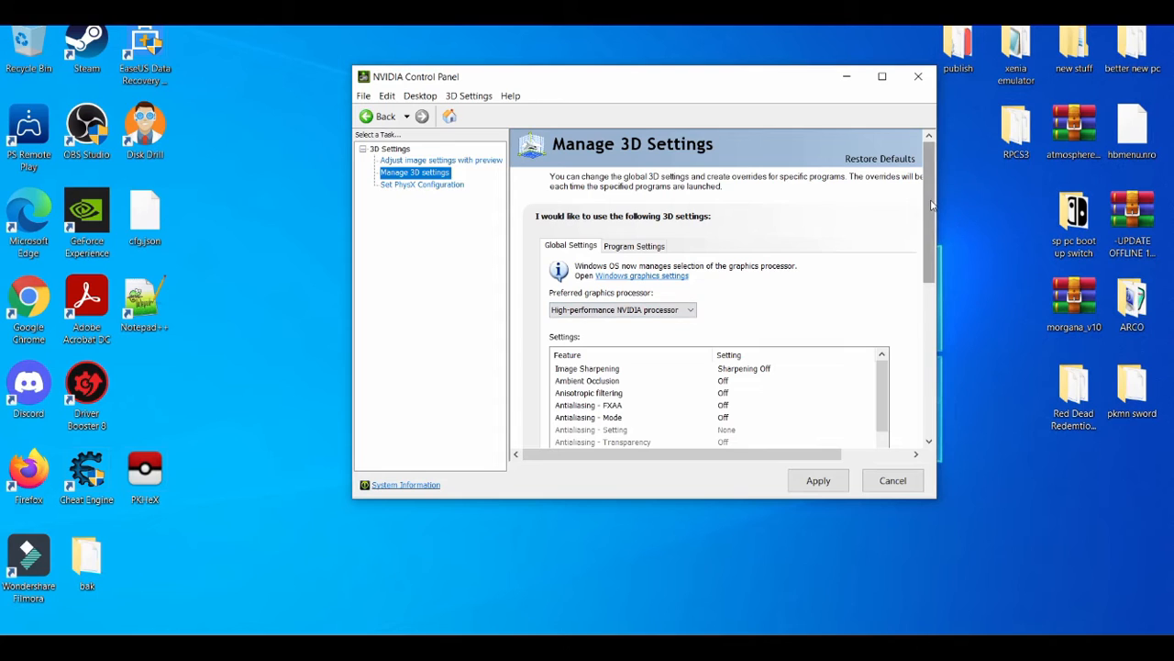
{"action": "scroll", "scroll_direction": "down", "scroll_amount": 3}
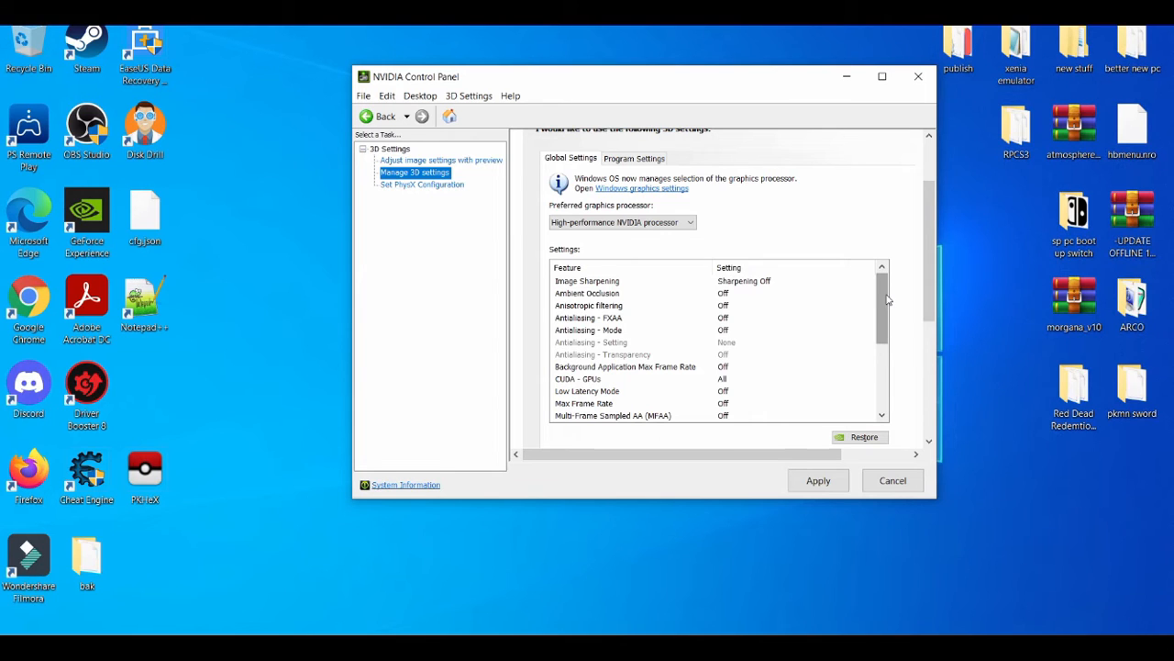
{"action": "scroll", "scroll_direction": "down", "scroll_amount": 3}
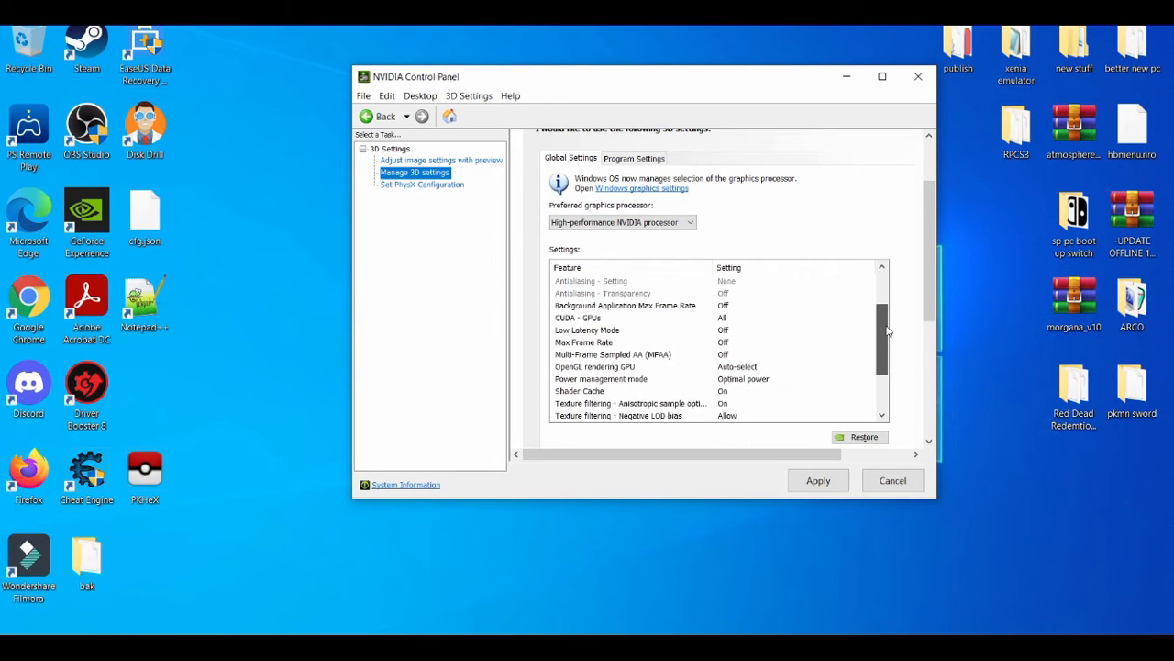
{"action": "scroll", "scroll_direction": "down", "scroll_amount": 3}
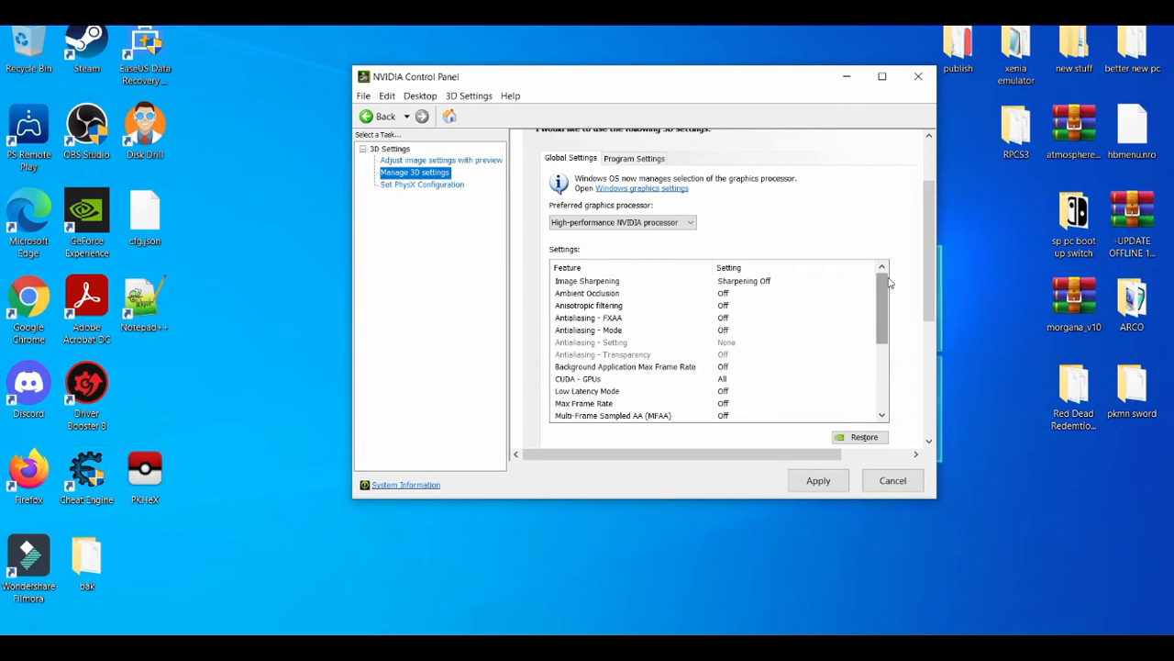
{"action": "mouse_move", "coordinate": [698, 153]}
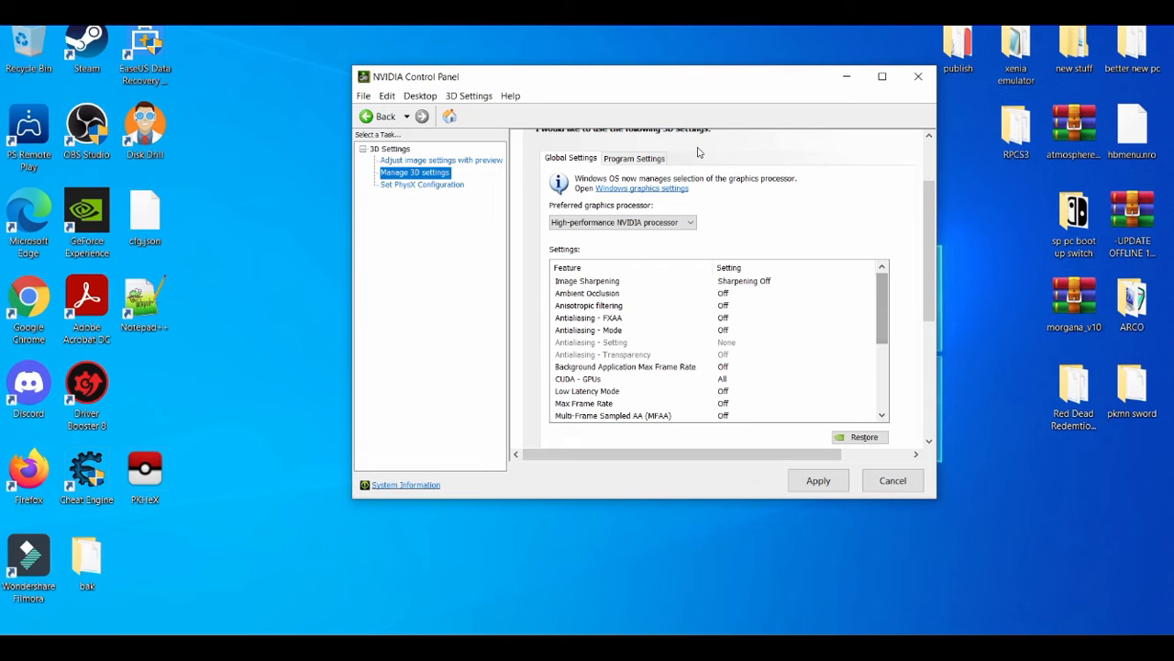
- In Program Settings, choose the high-performance NVIDIA processor as preferred graphics processor
{"action": "left_click", "coordinate": [635, 157]}
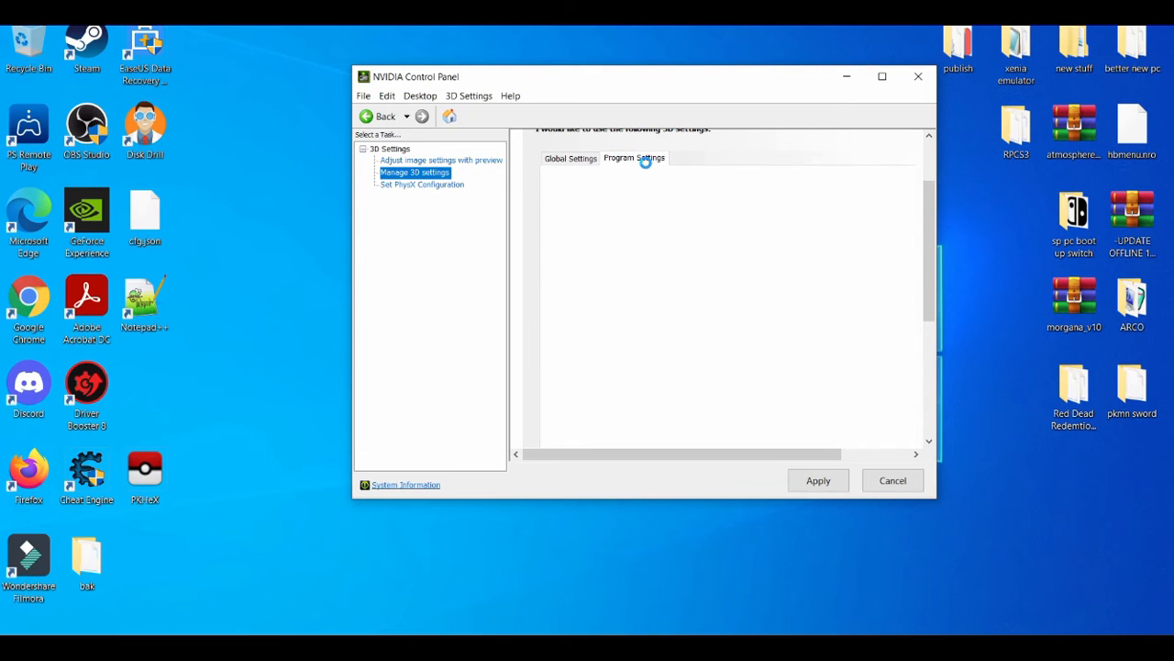
{"action": "left_click", "coordinate": [635, 158]}
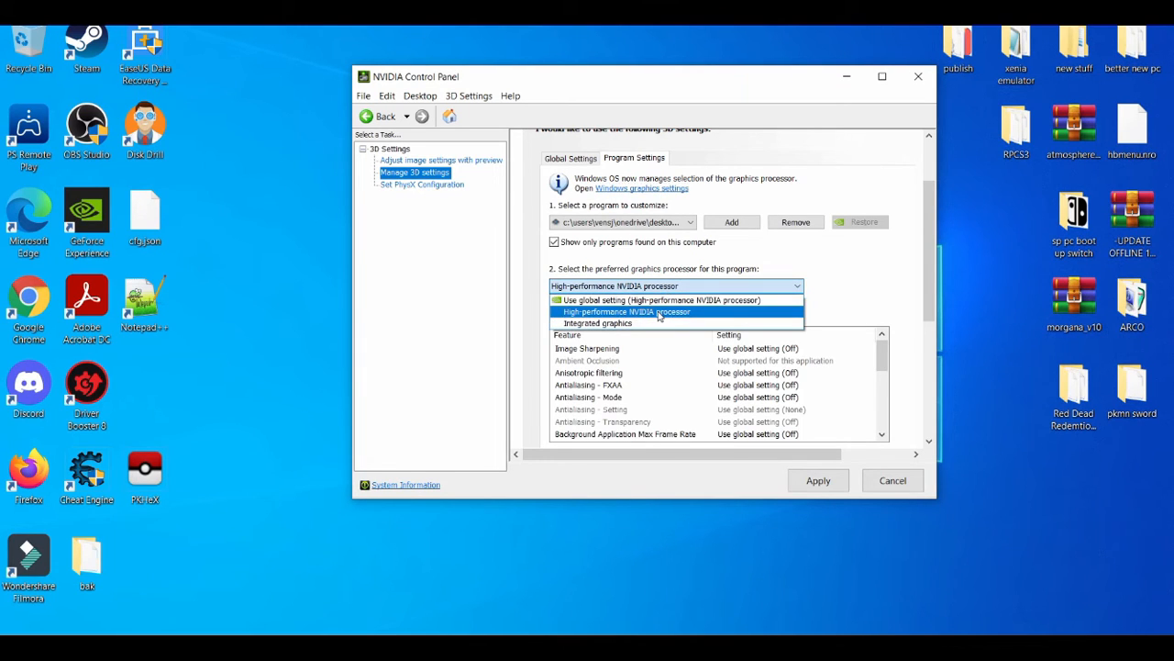
{"action": "left_click", "coordinate": [628, 312]}
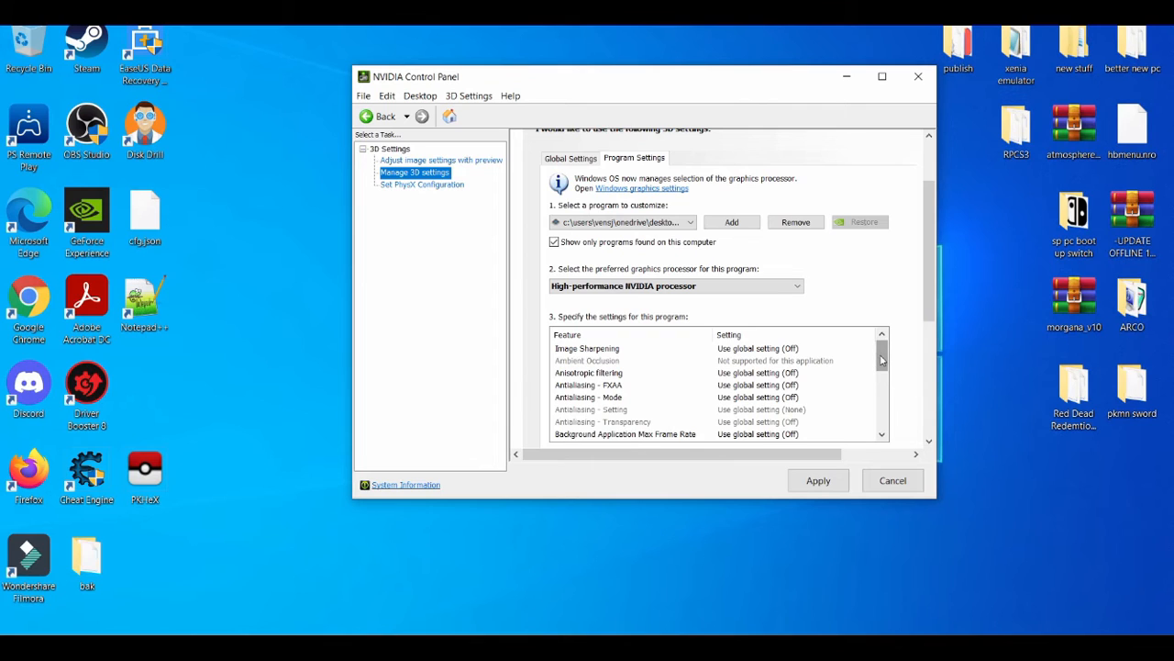
{"action": "scroll", "scroll_direction": "down", "scroll_amount": 3}
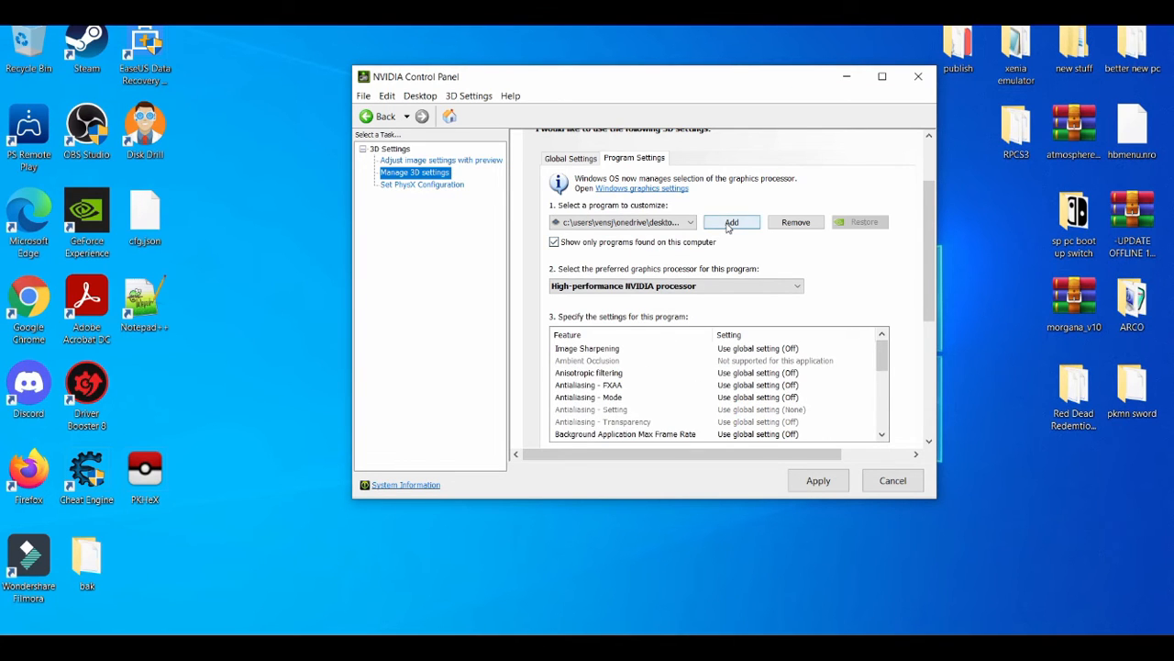
- Add citra-qt as a customised program, apply the settings and close the control panel
{"action": "left_click", "coordinate": [730, 222]}
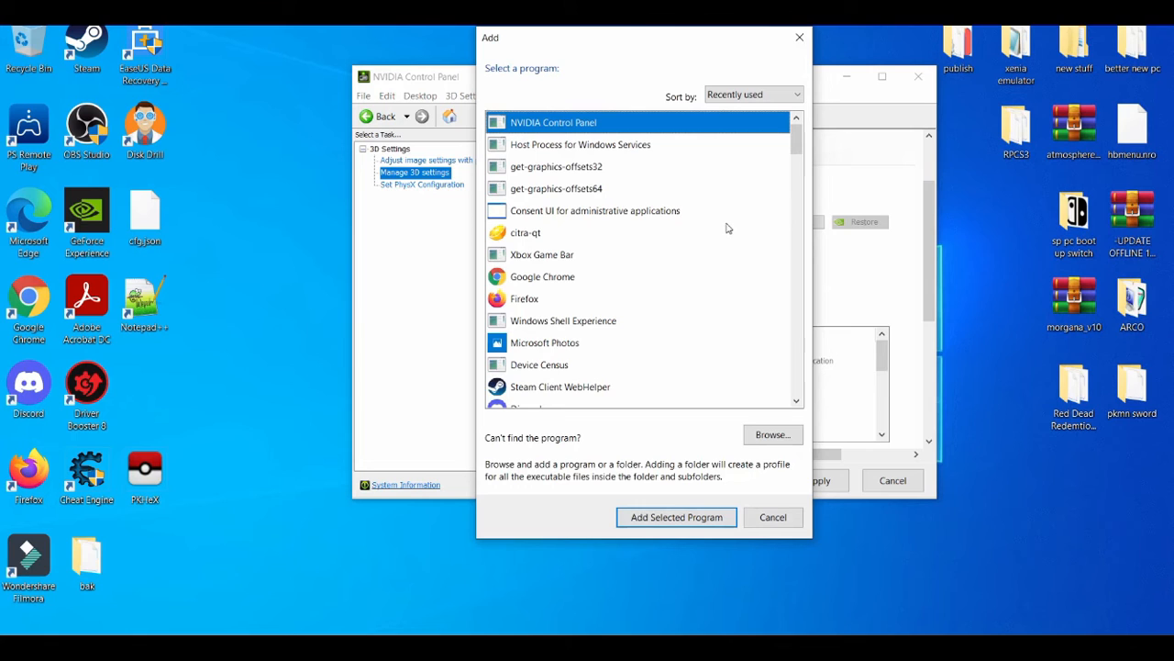
{"action": "left_click", "coordinate": [525, 231]}
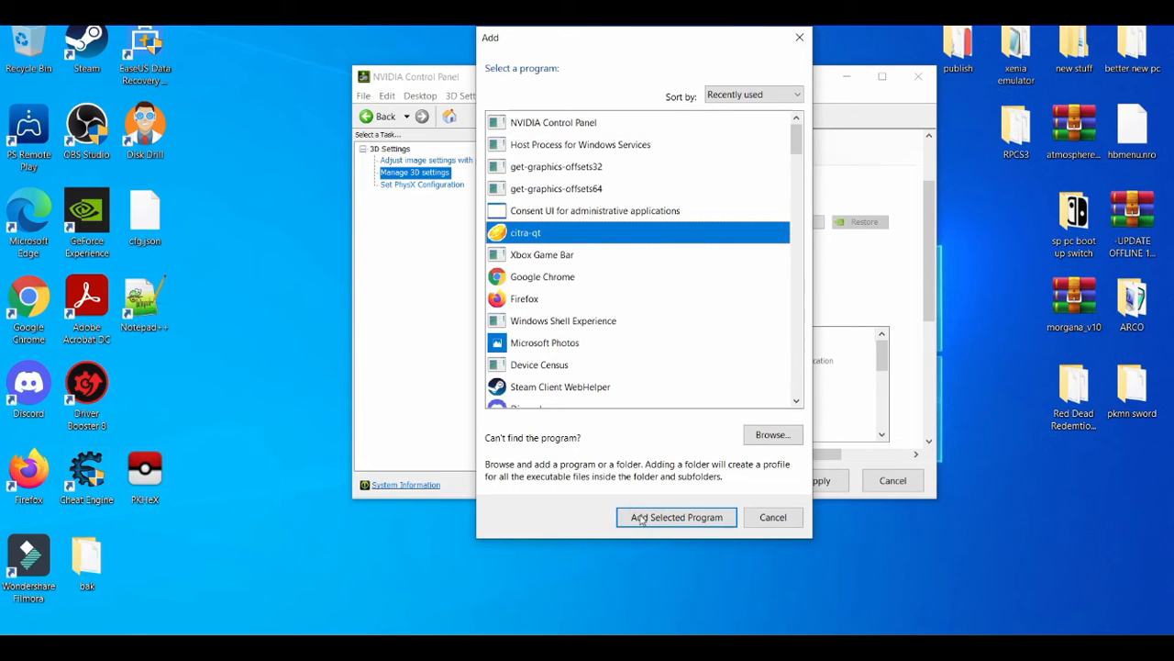
{"action": "left_click", "coordinate": [675, 517]}
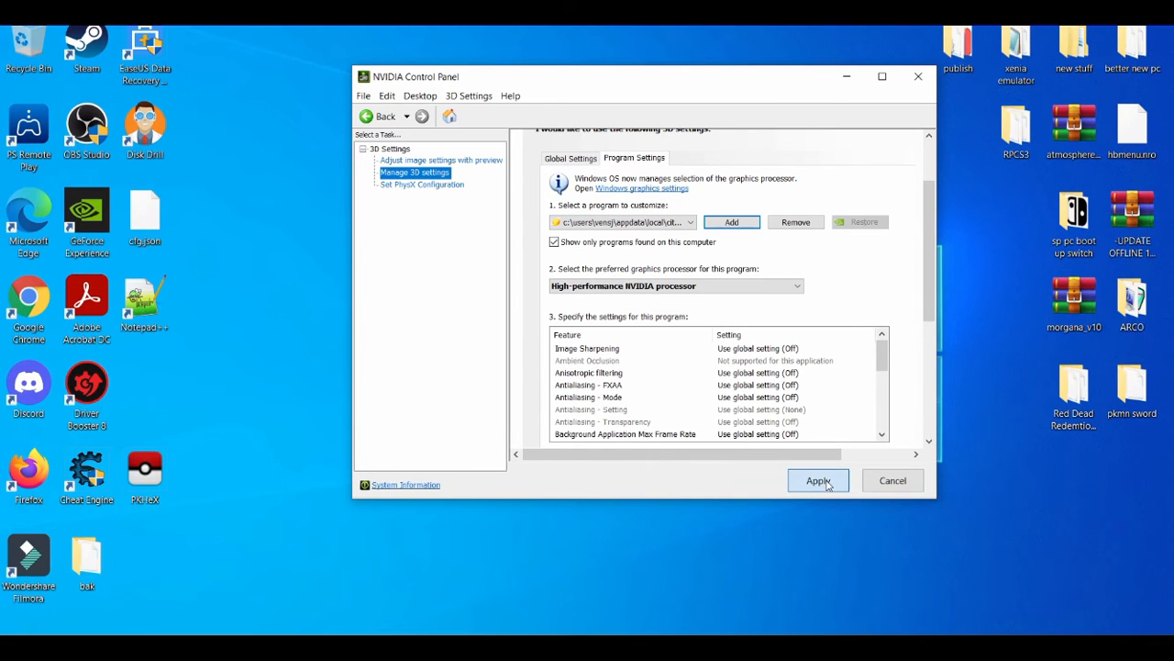
{"action": "left_click", "coordinate": [818, 481]}
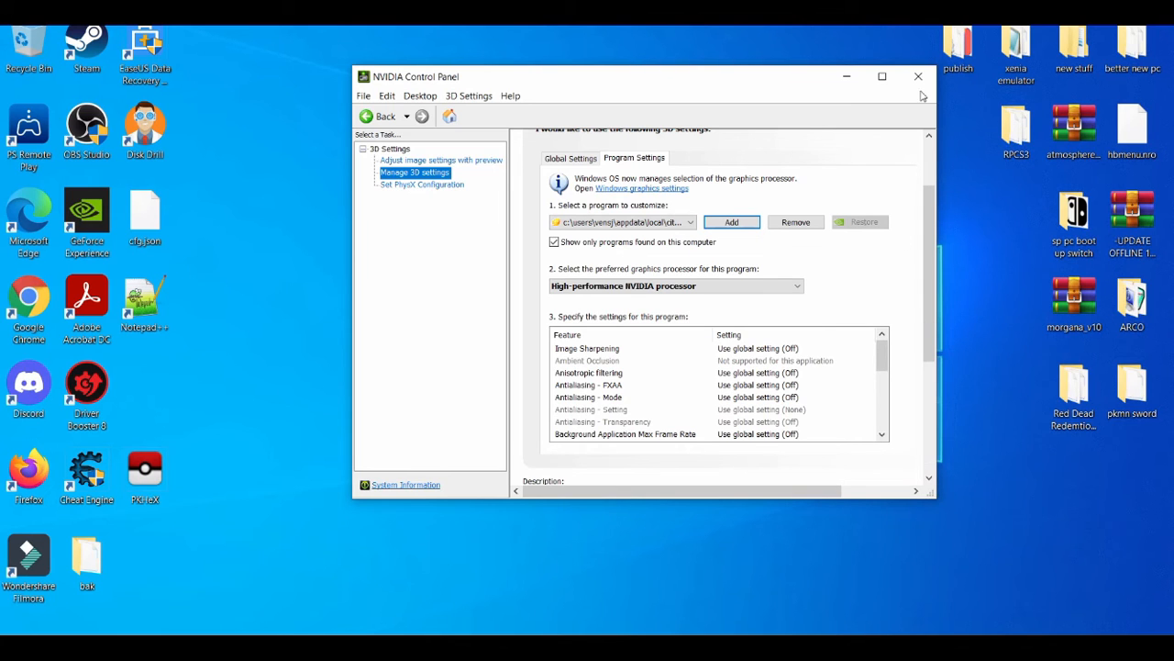
{"action": "left_click", "coordinate": [918, 77]}
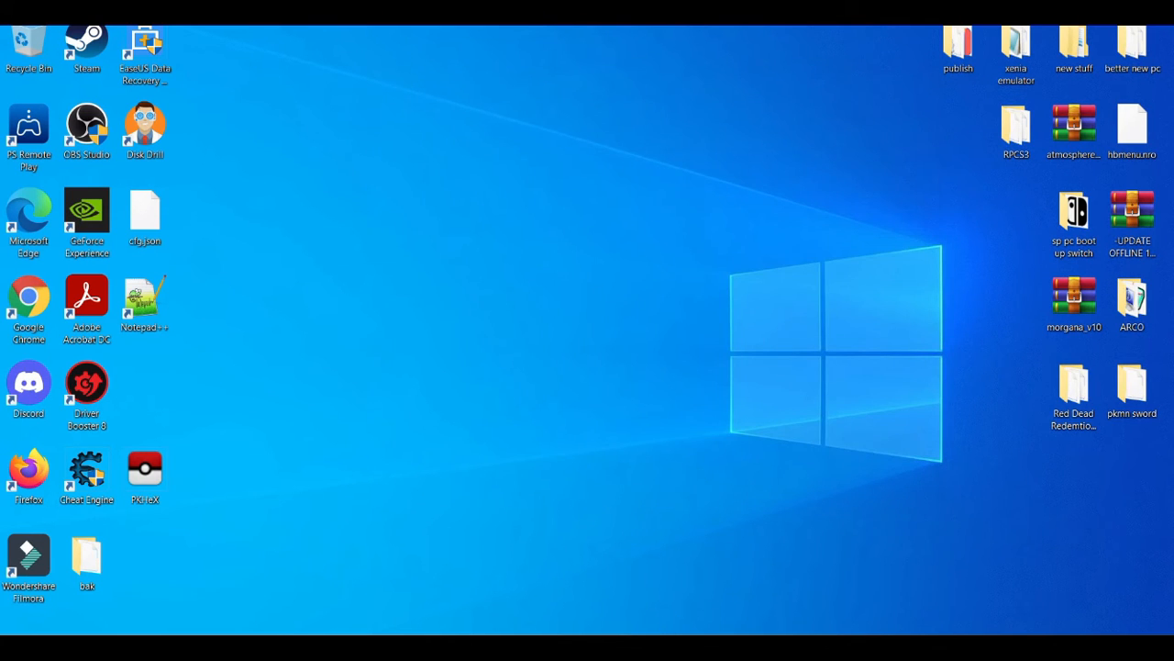